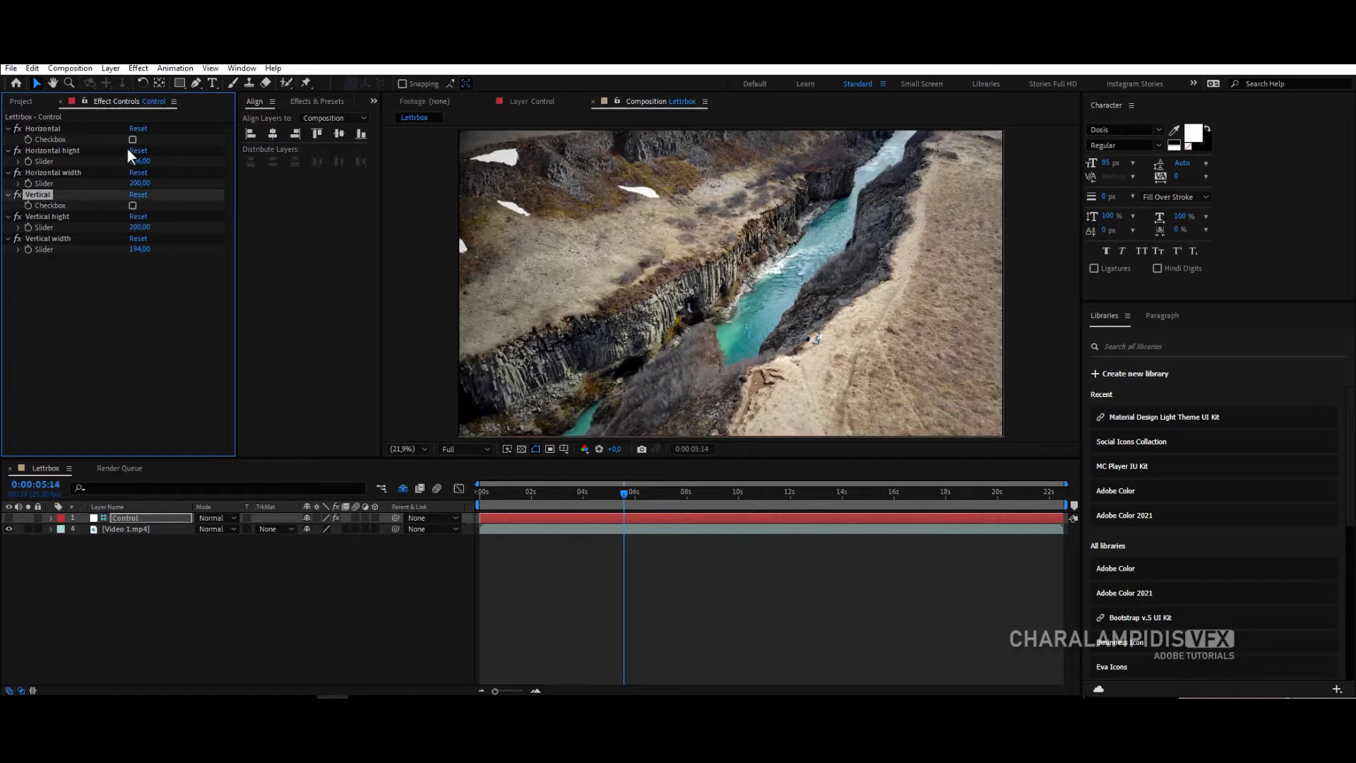
Step: Start a new empty project, setting aside the finished letterbox setup
click(133, 139)
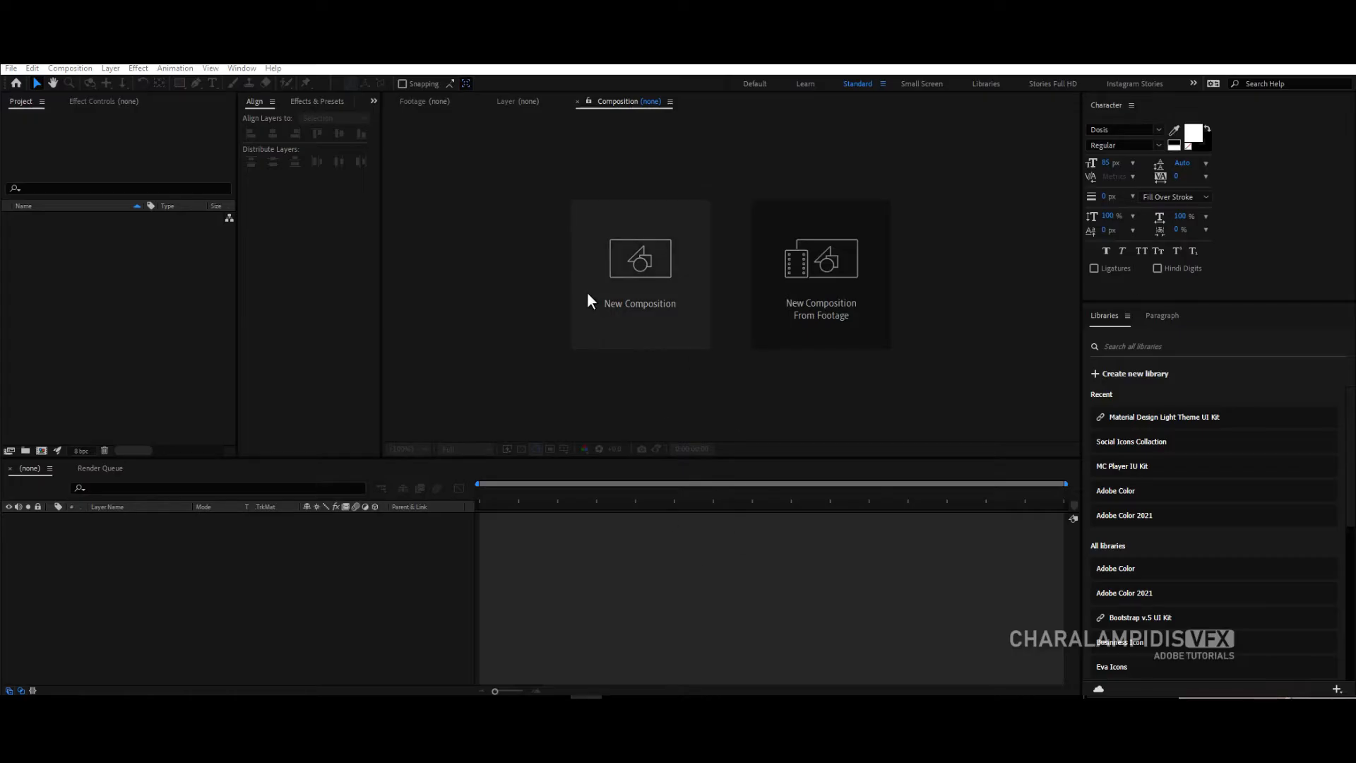
Step: Create a composition named 'Letter…' using the UHD 4K 25 preset
click(640, 274)
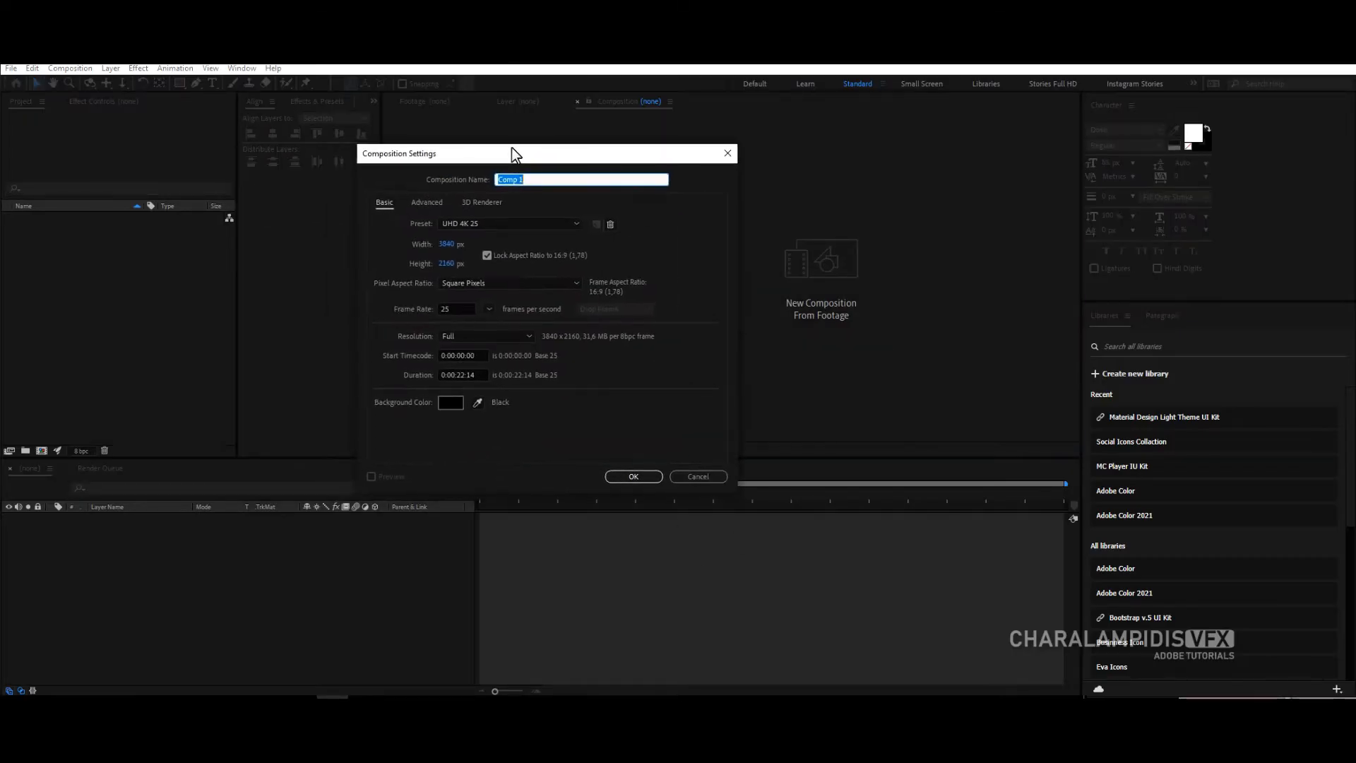
text(Letterbox)
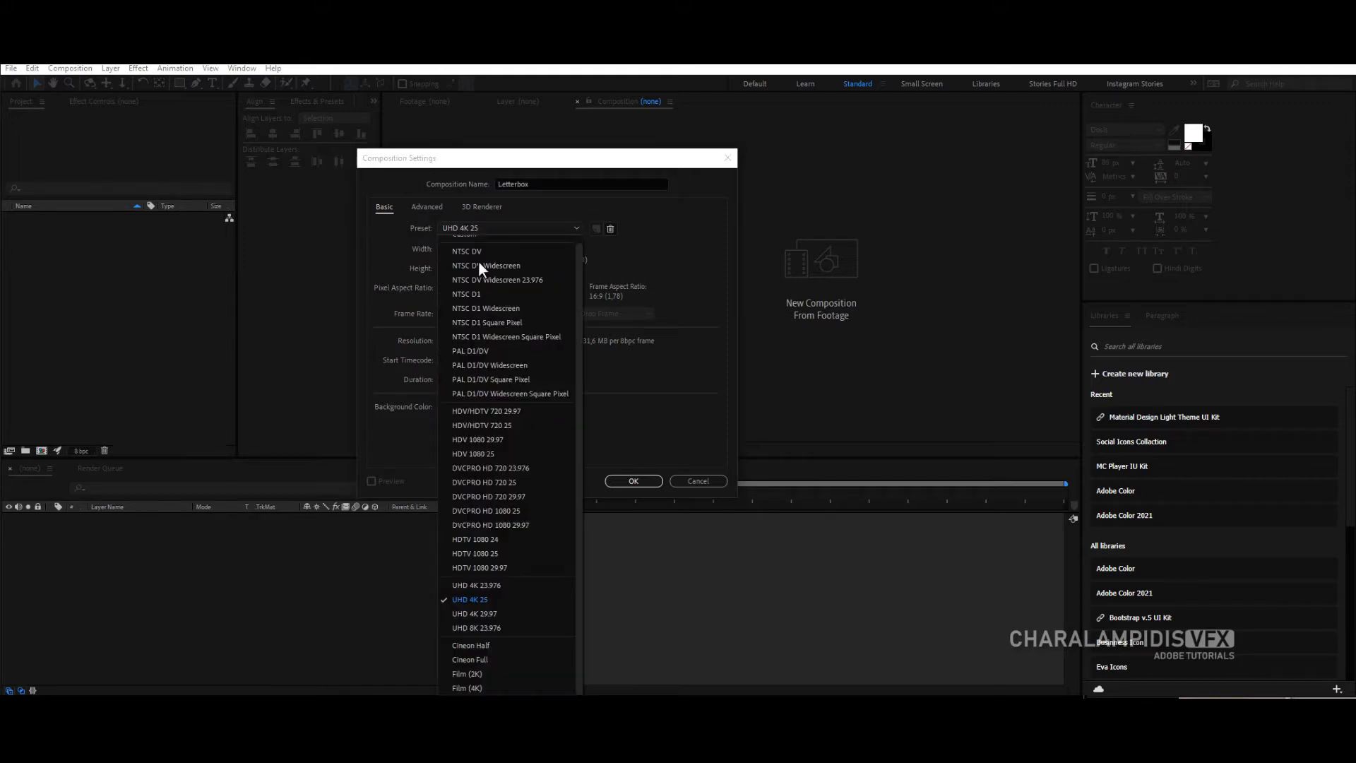
click(469, 599)
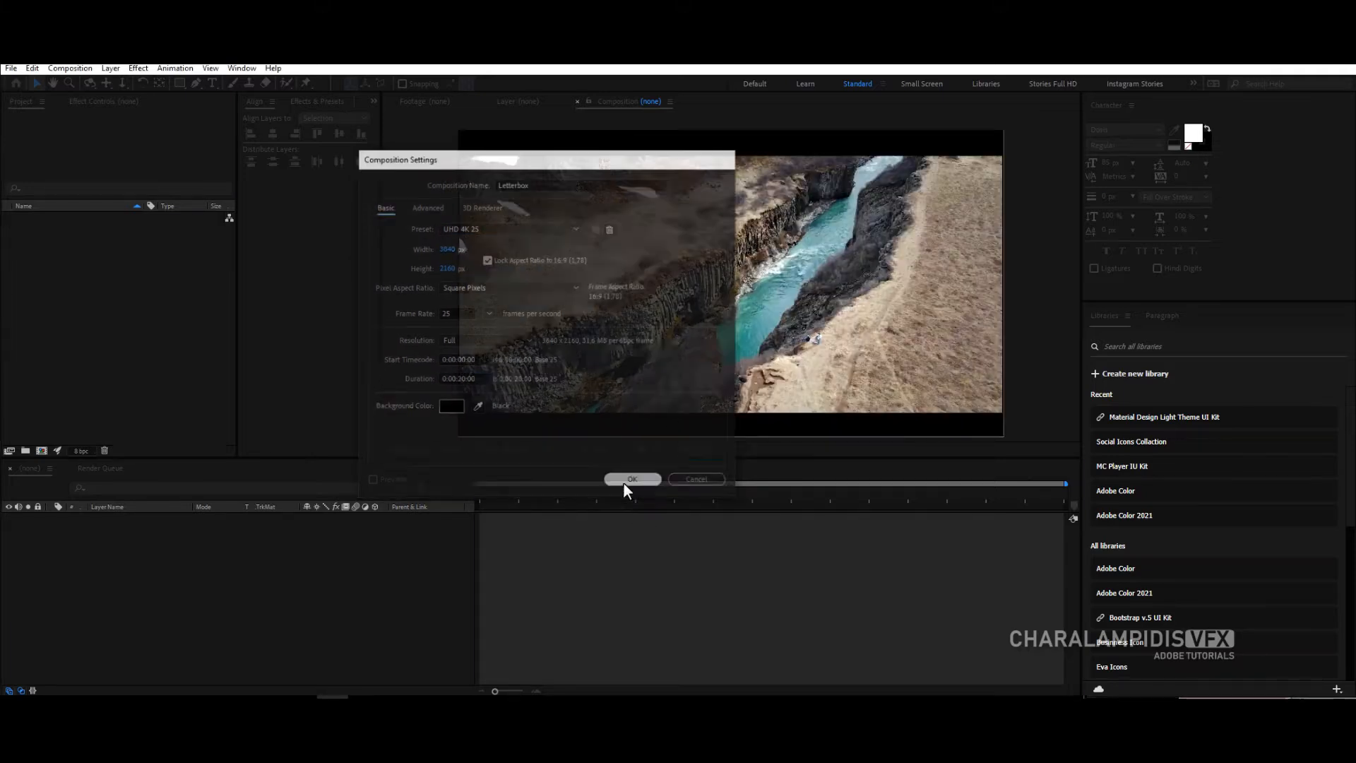
click(632, 478)
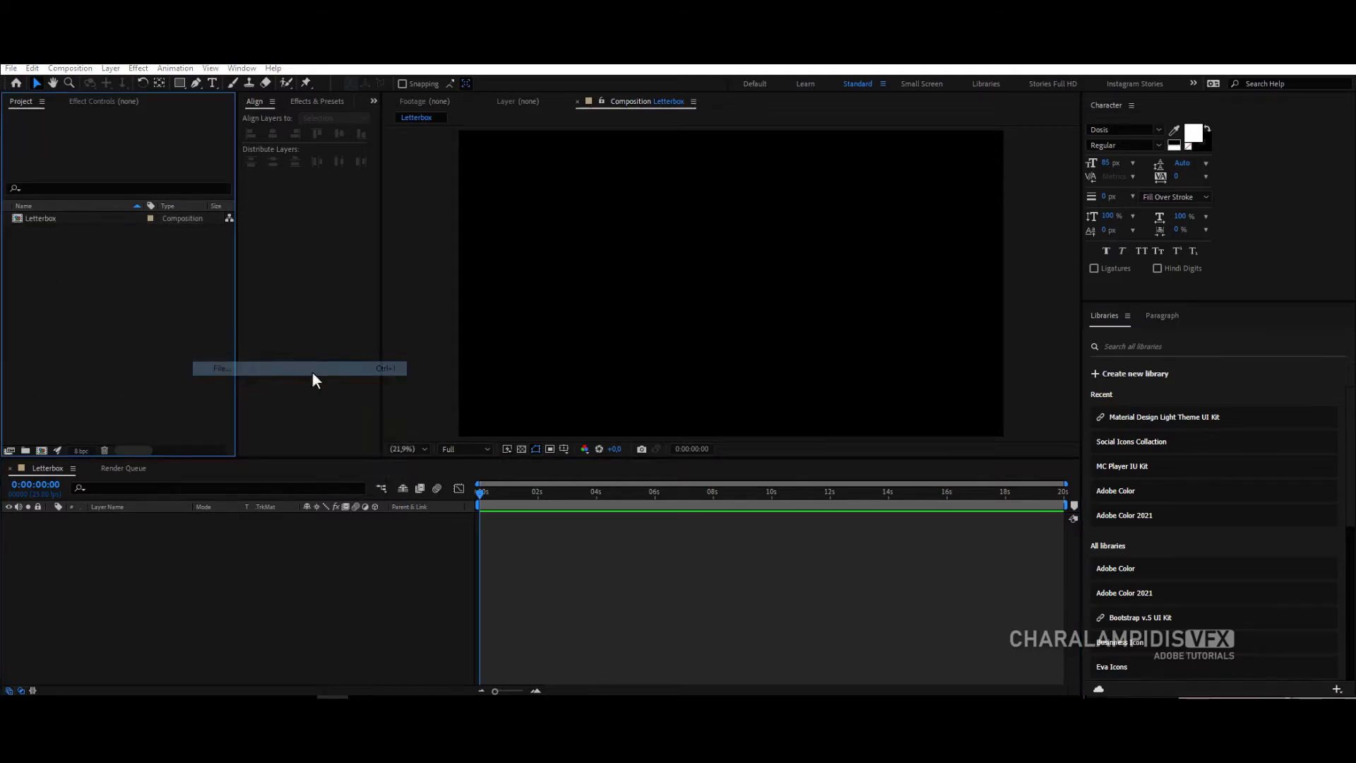
Step: Import the aerial video and add a black full-frame solid named 'Horizontal'
click(222, 368)
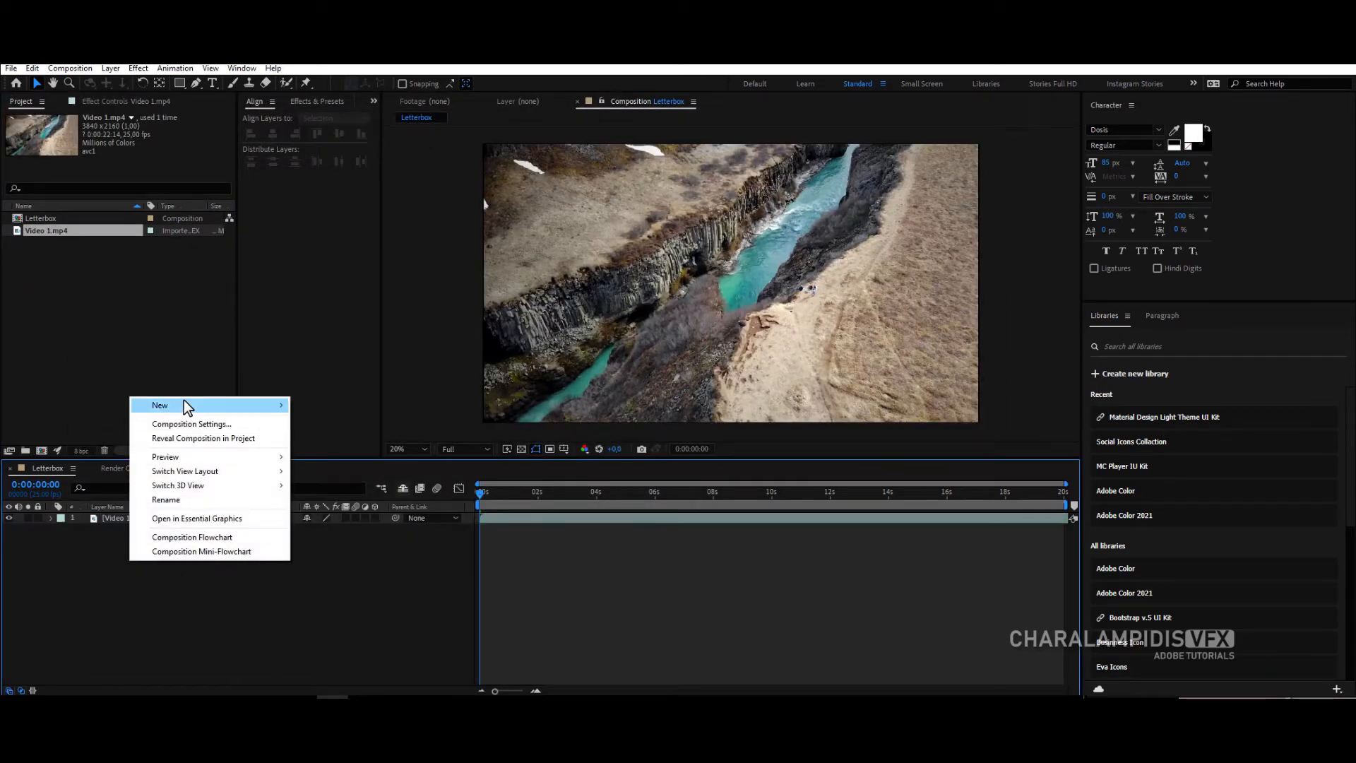
click(160, 405)
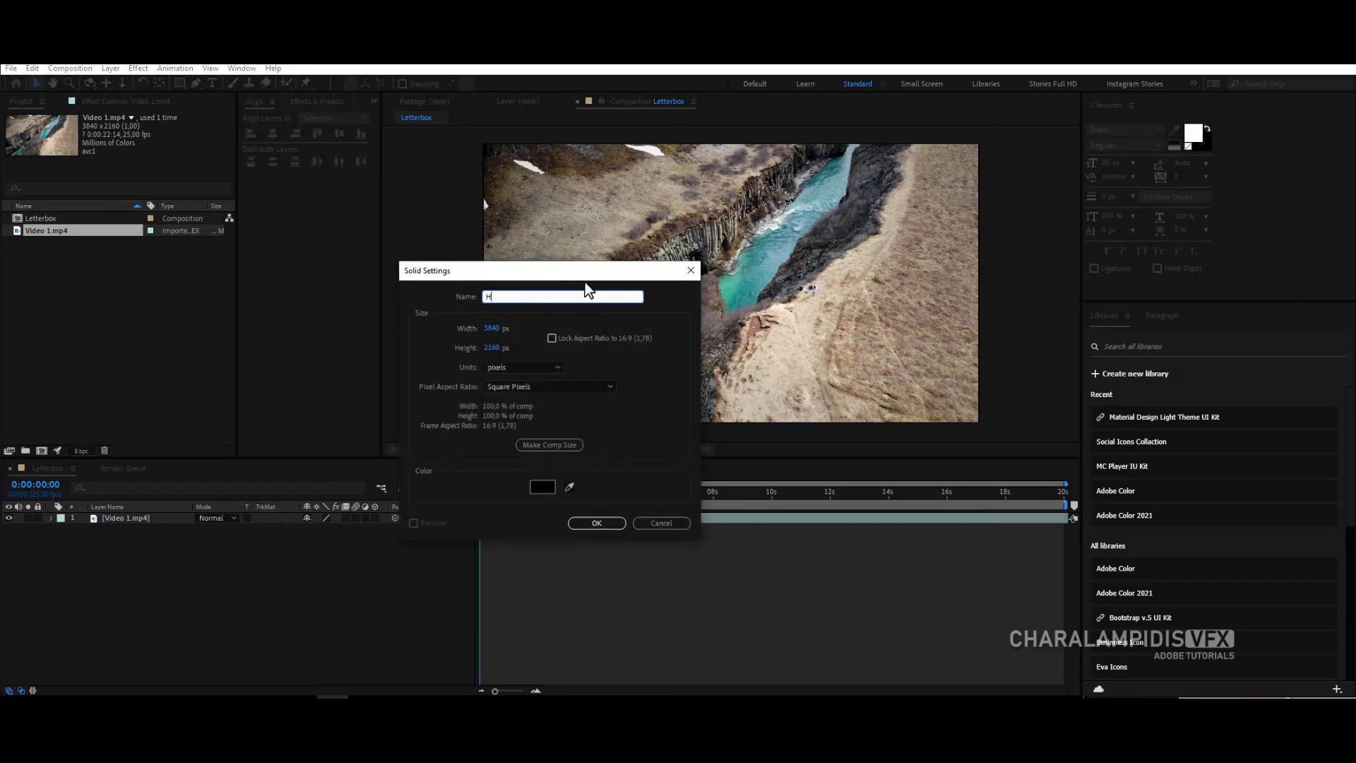
text(Horizontal)
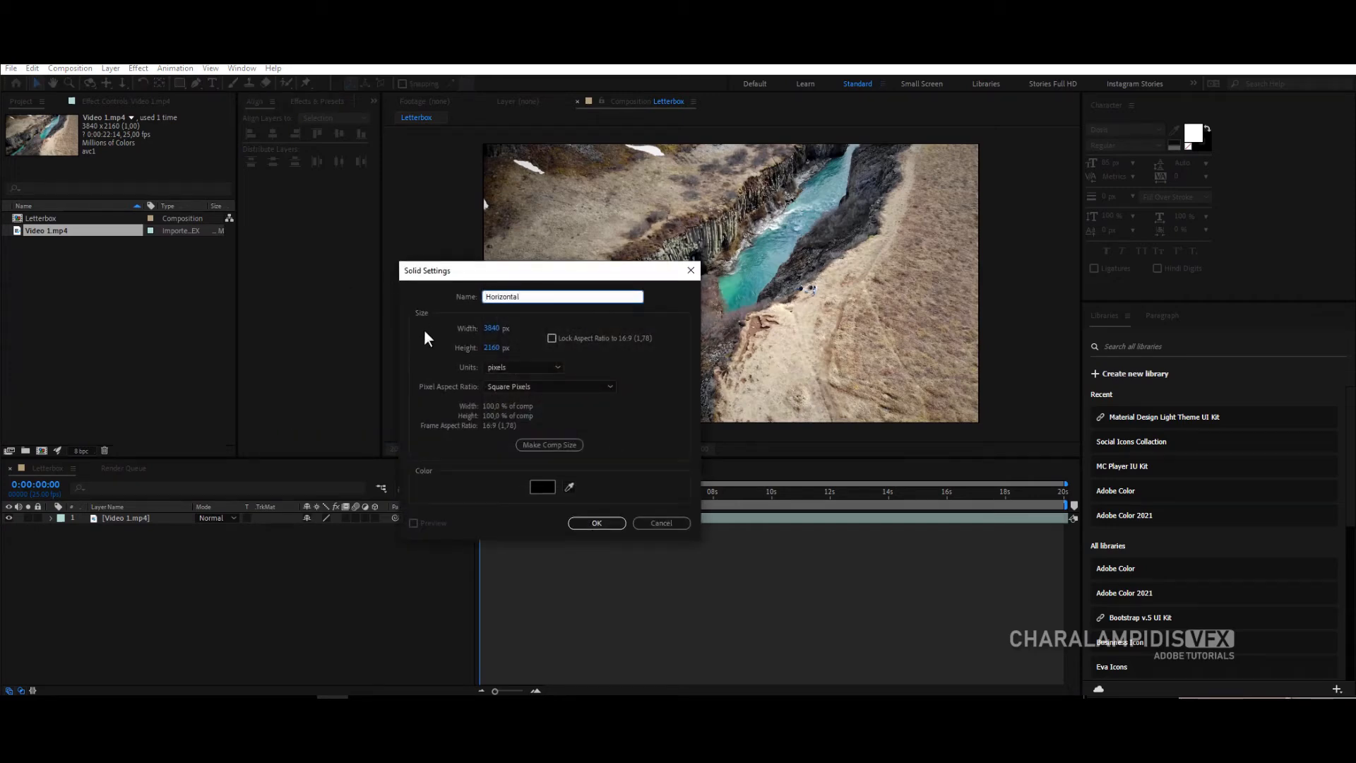
click(596, 523)
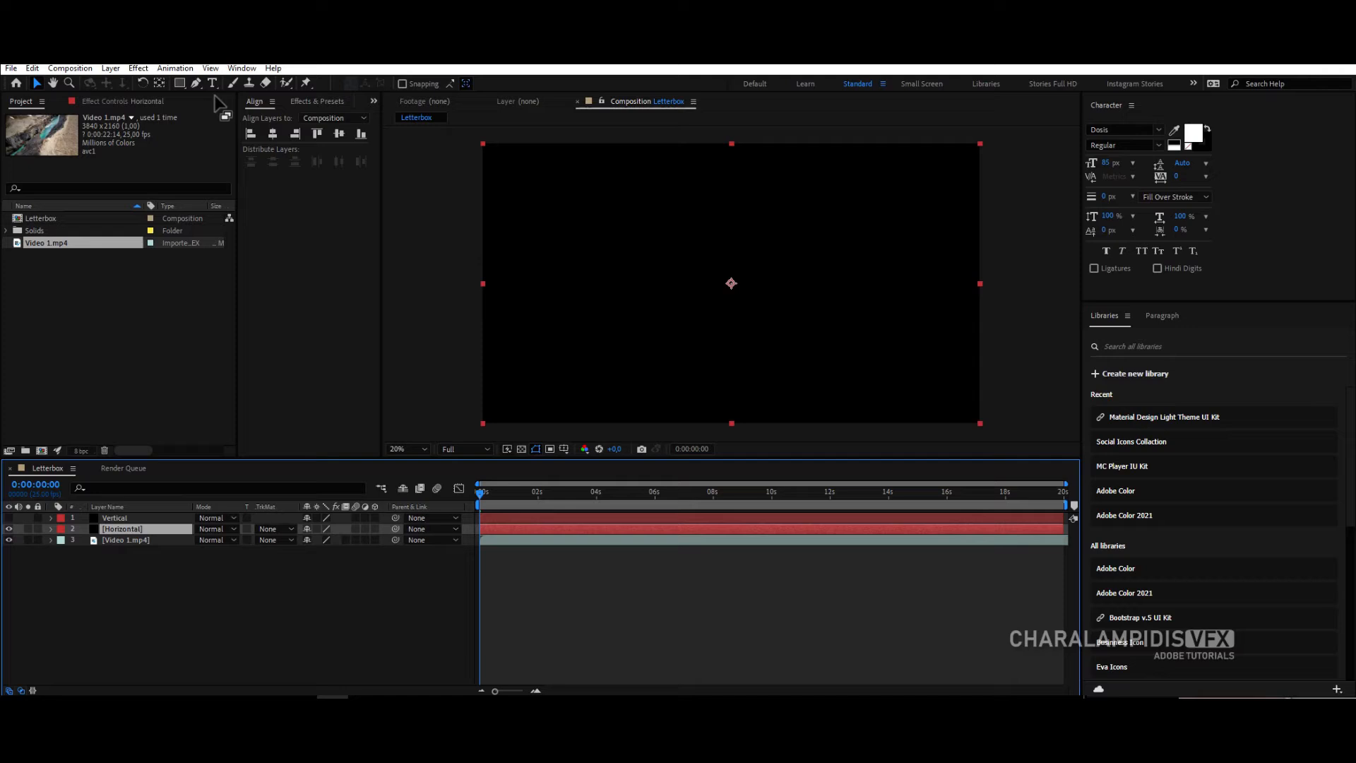
Step: Draw rectangle masks on the Vertical and Horizontal solids, then collapse the mask properties
click(180, 84)
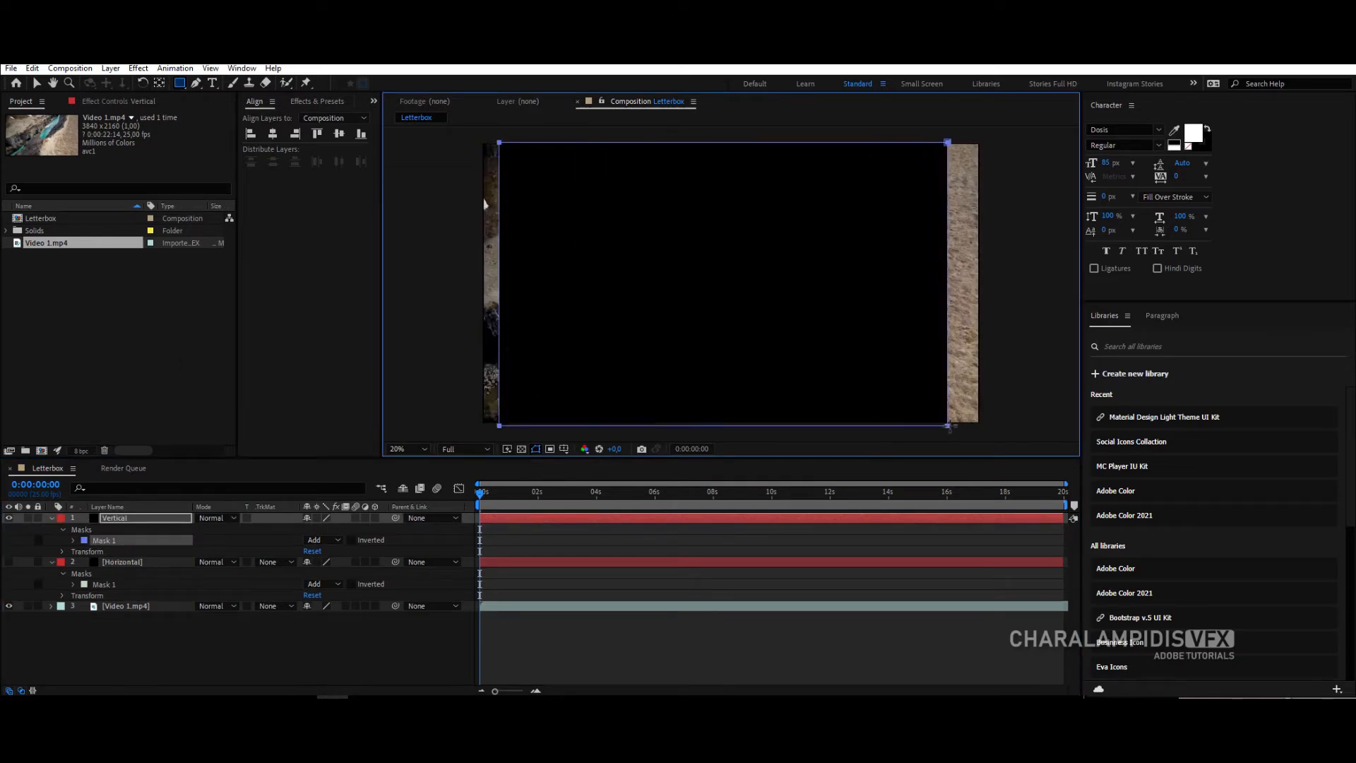
click(337, 135)
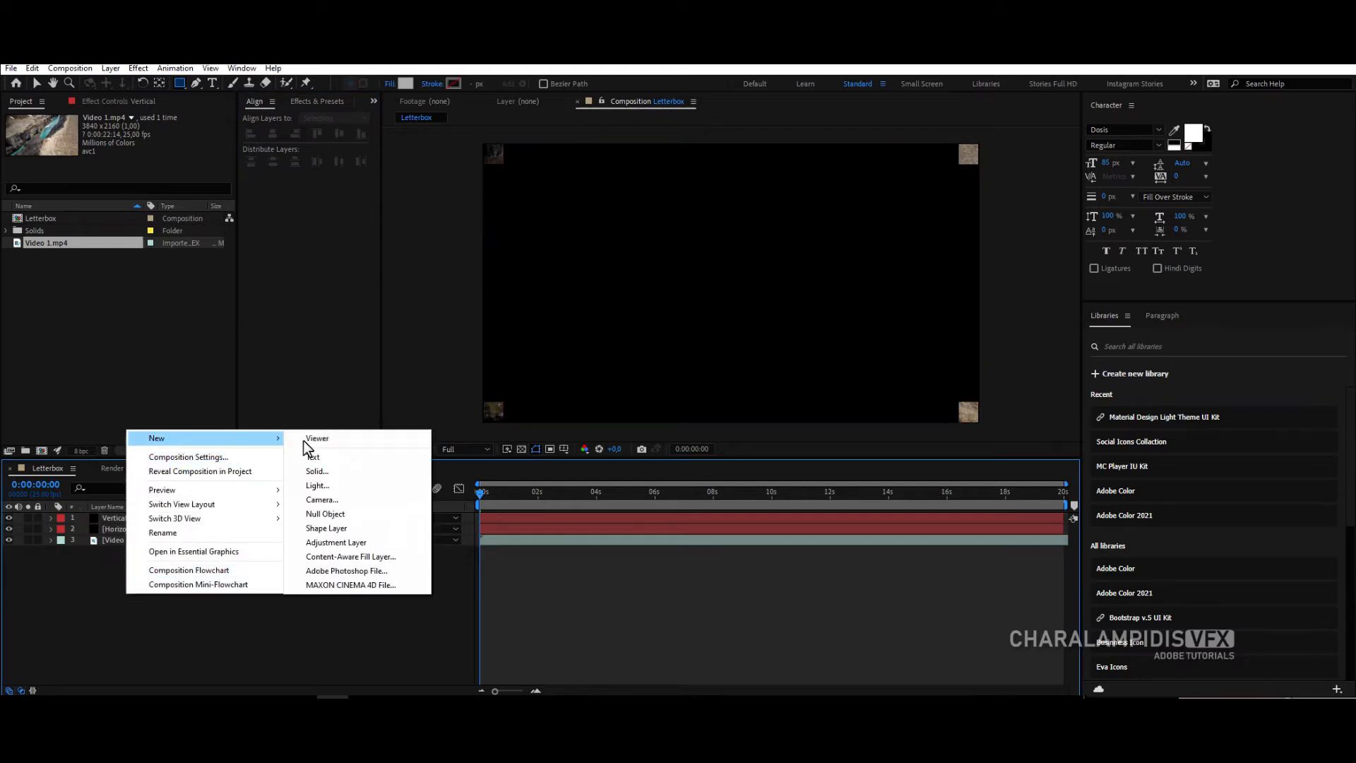
Step: Add a null named 'Control' with checkbox controls, renaming one 'Vertical'
click(325, 514)
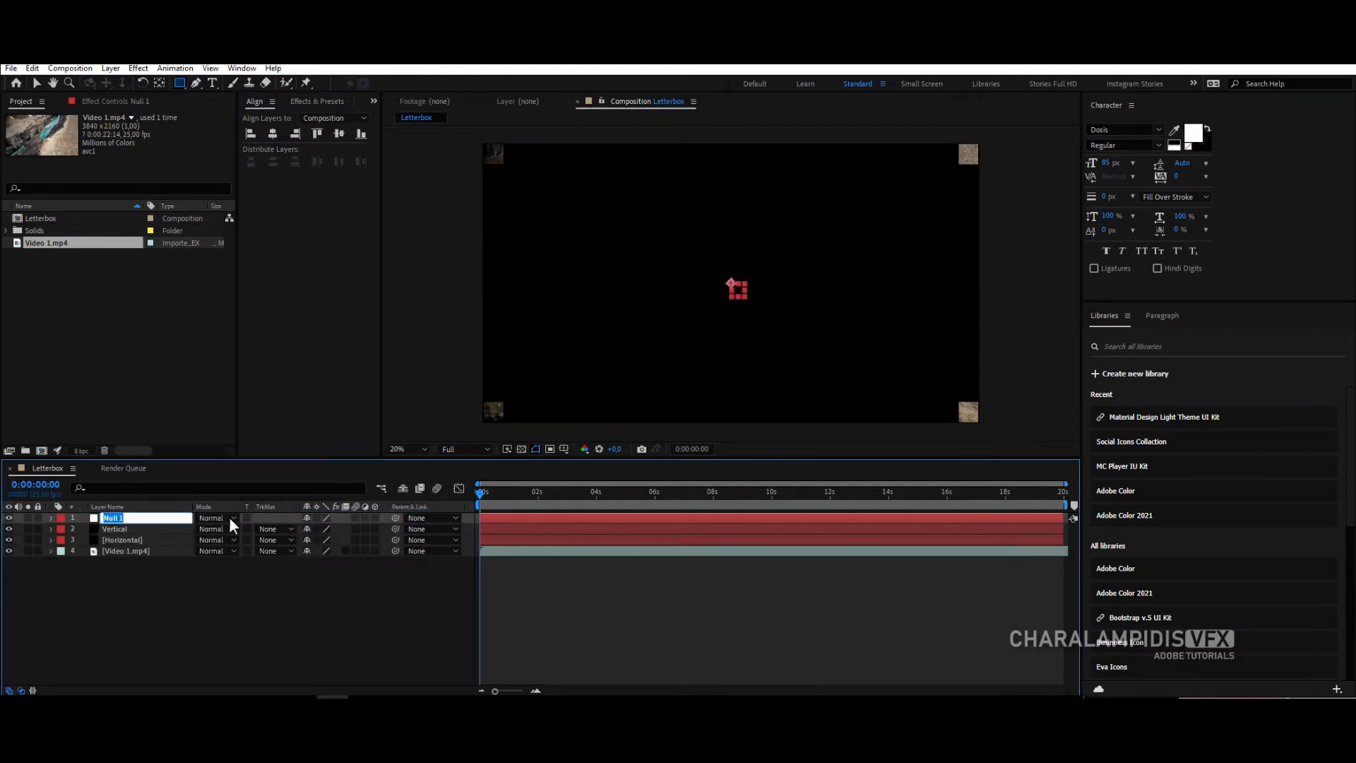
text(Control)
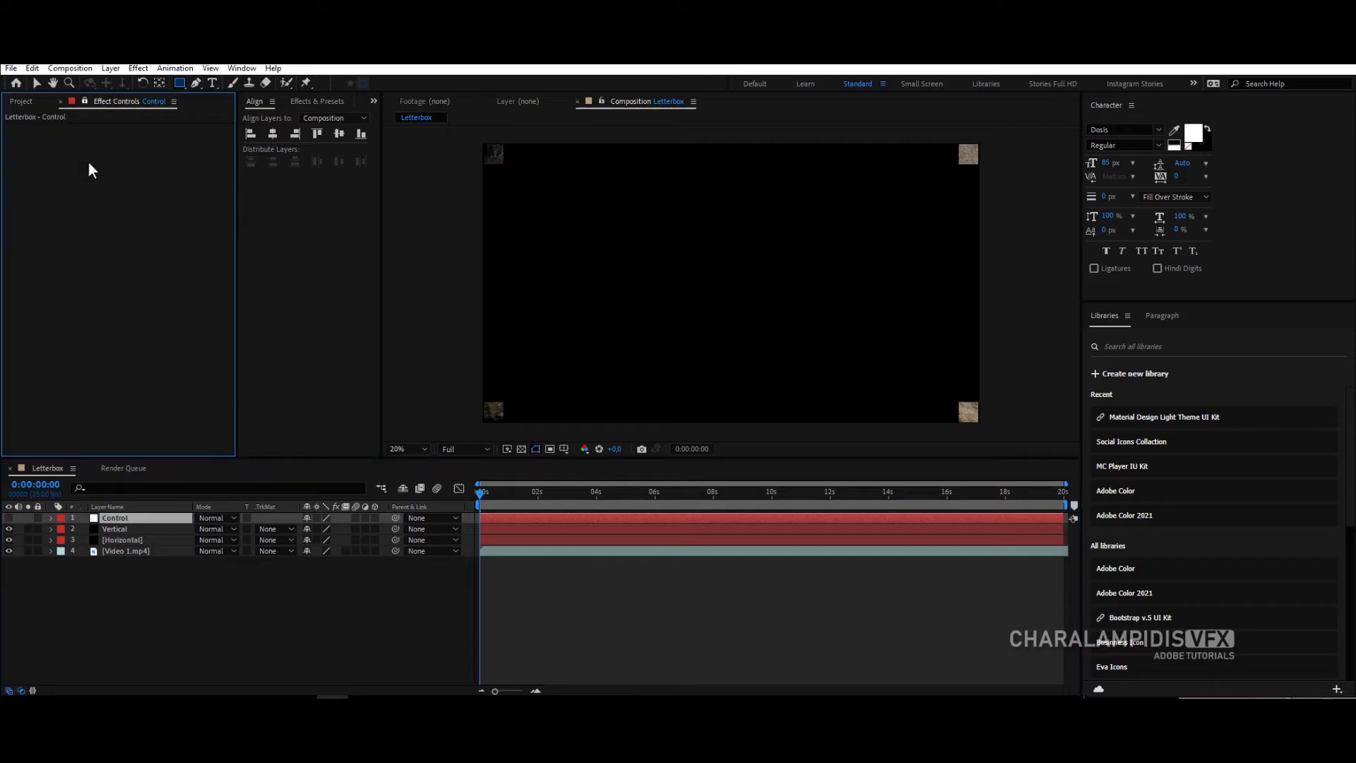
right_click(91, 170)
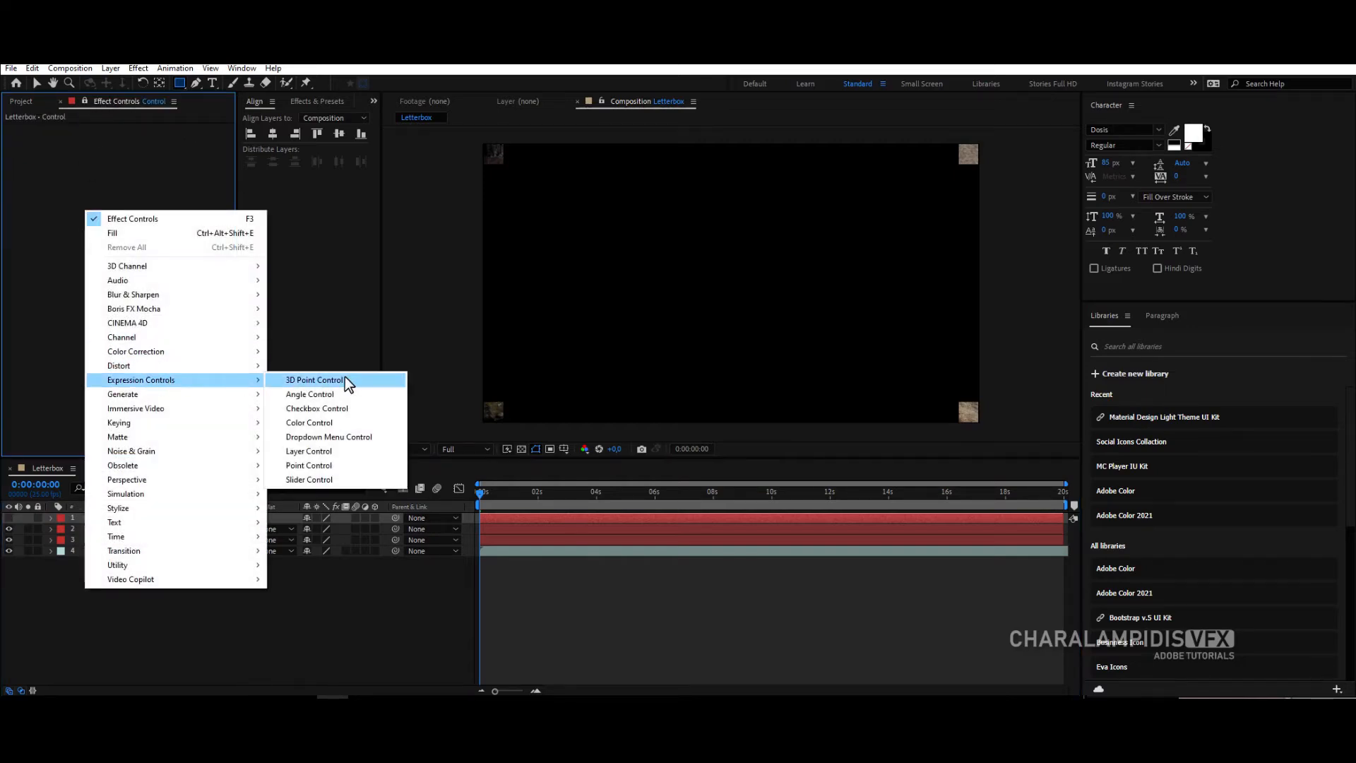
click(317, 408)
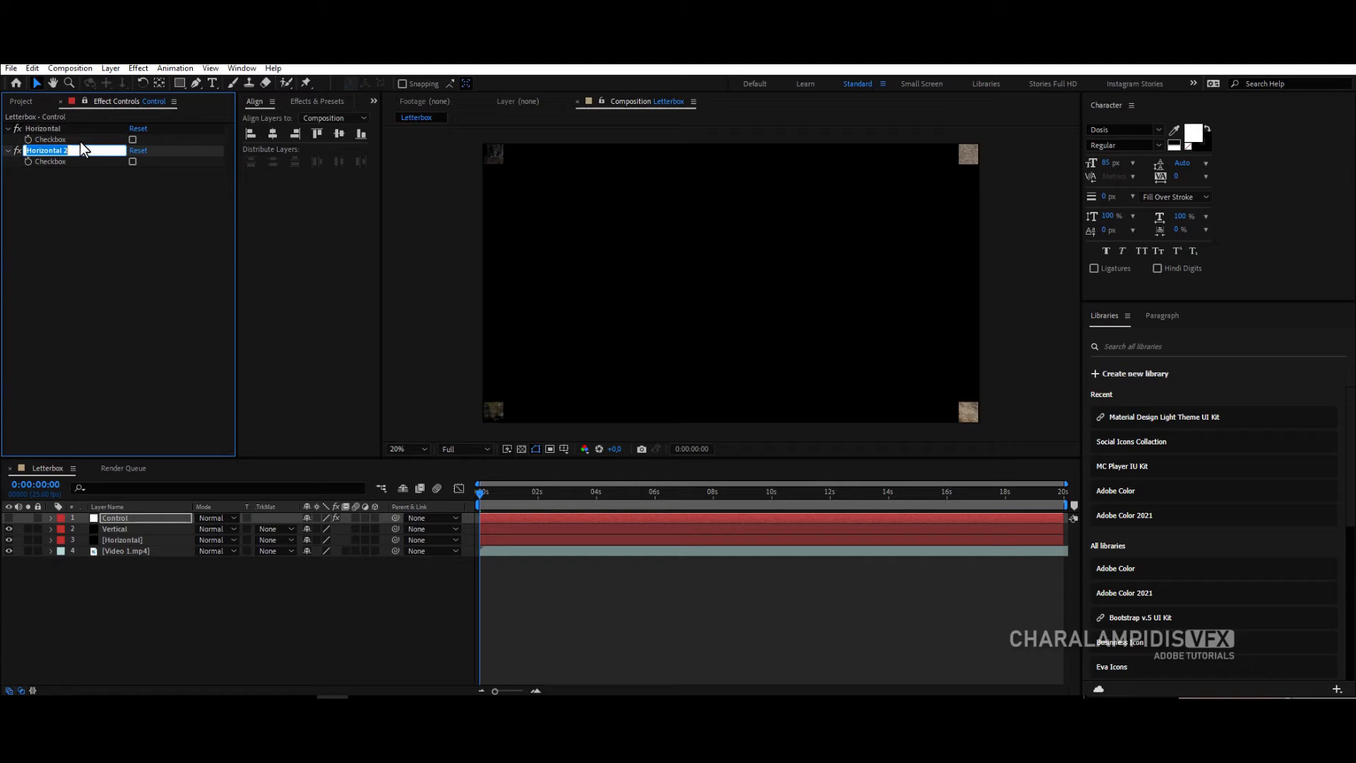
text(Vertical)
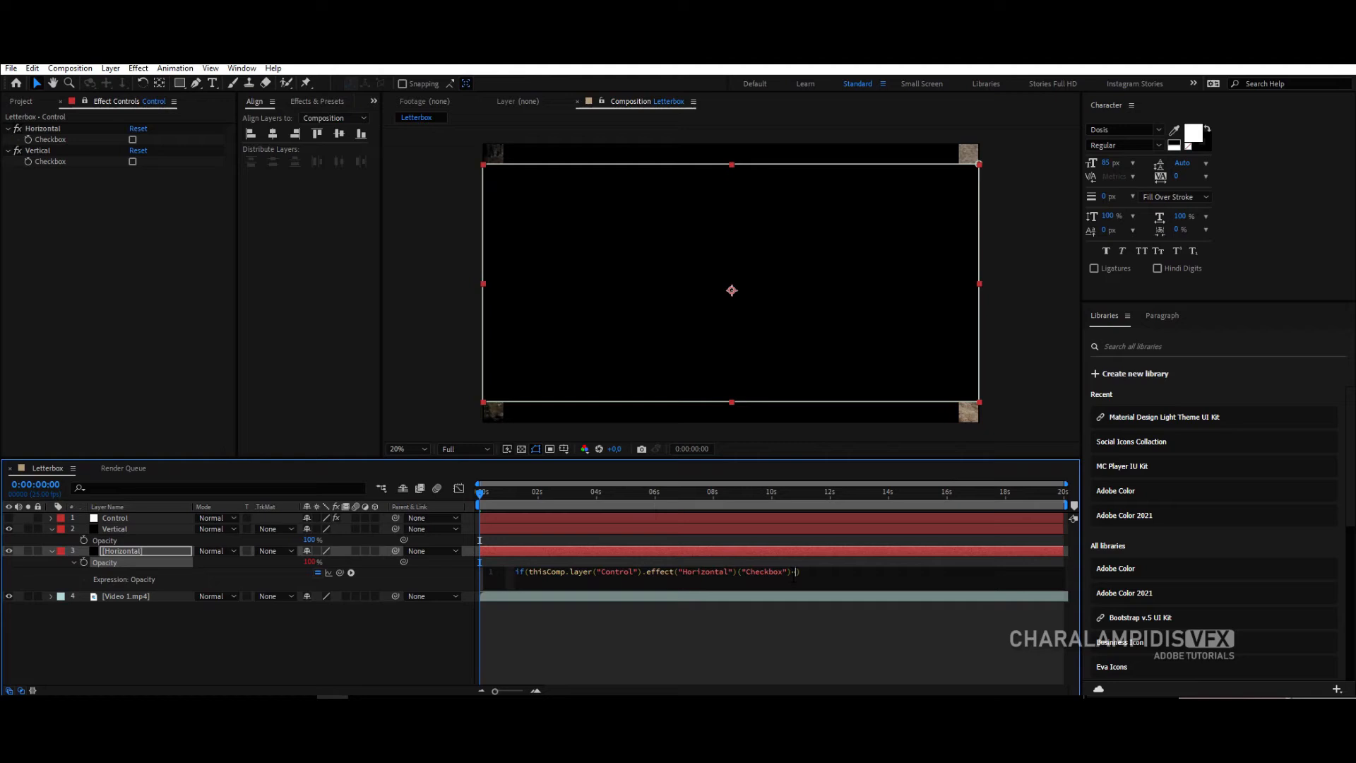
Step: Finish the Horizontal opacity expression with '==1' condition and else branch, then commit it
text(==1)
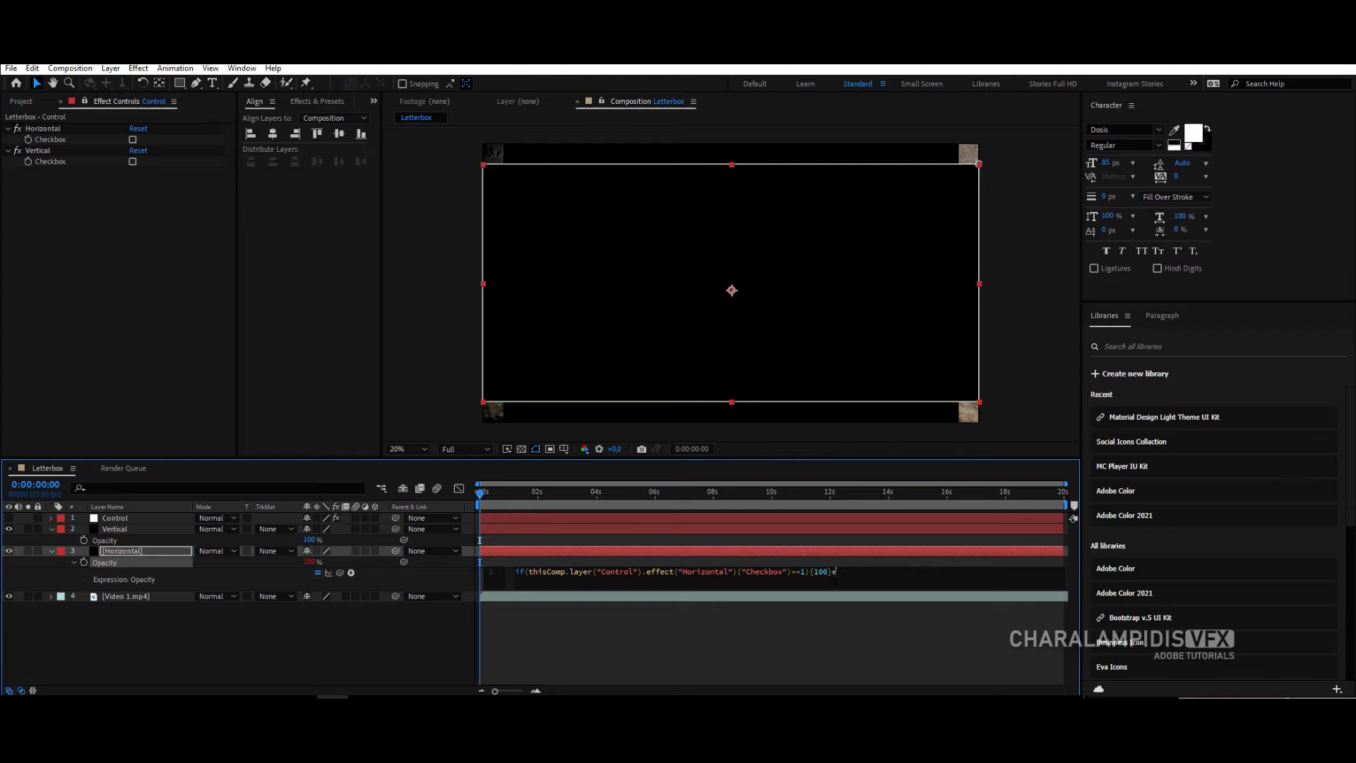
text(else{})
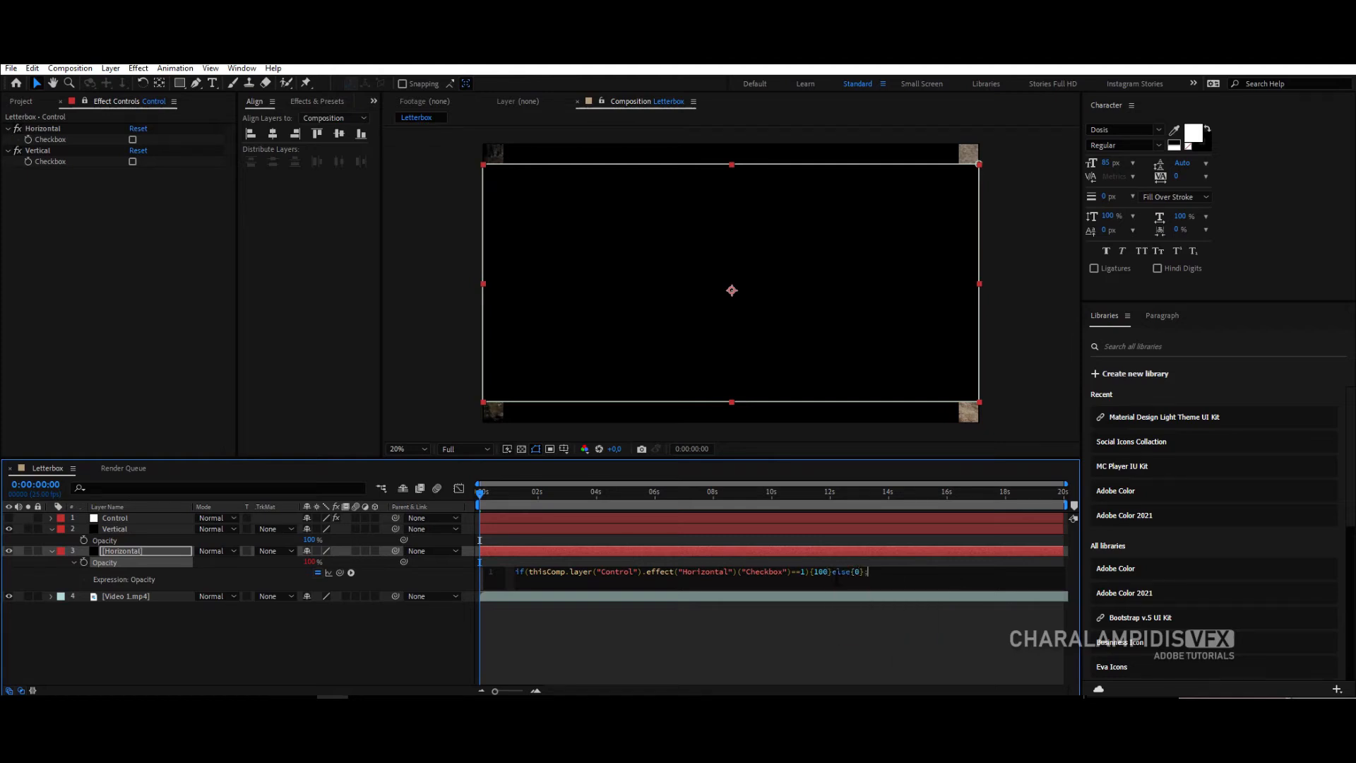
click(132, 139)
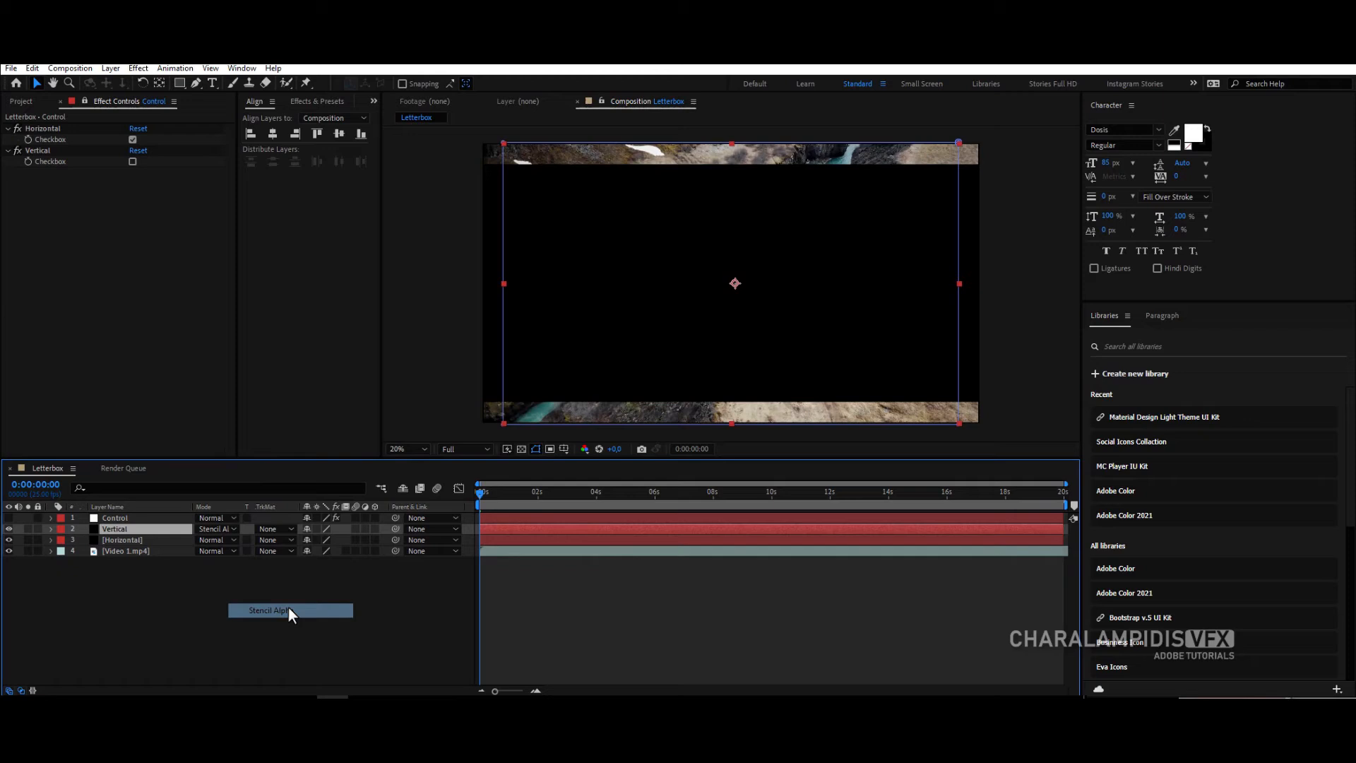
Step: Set the Horizontal solid to Stencil Alpha and test the vertical bars checkbox on and off
click(215, 540)
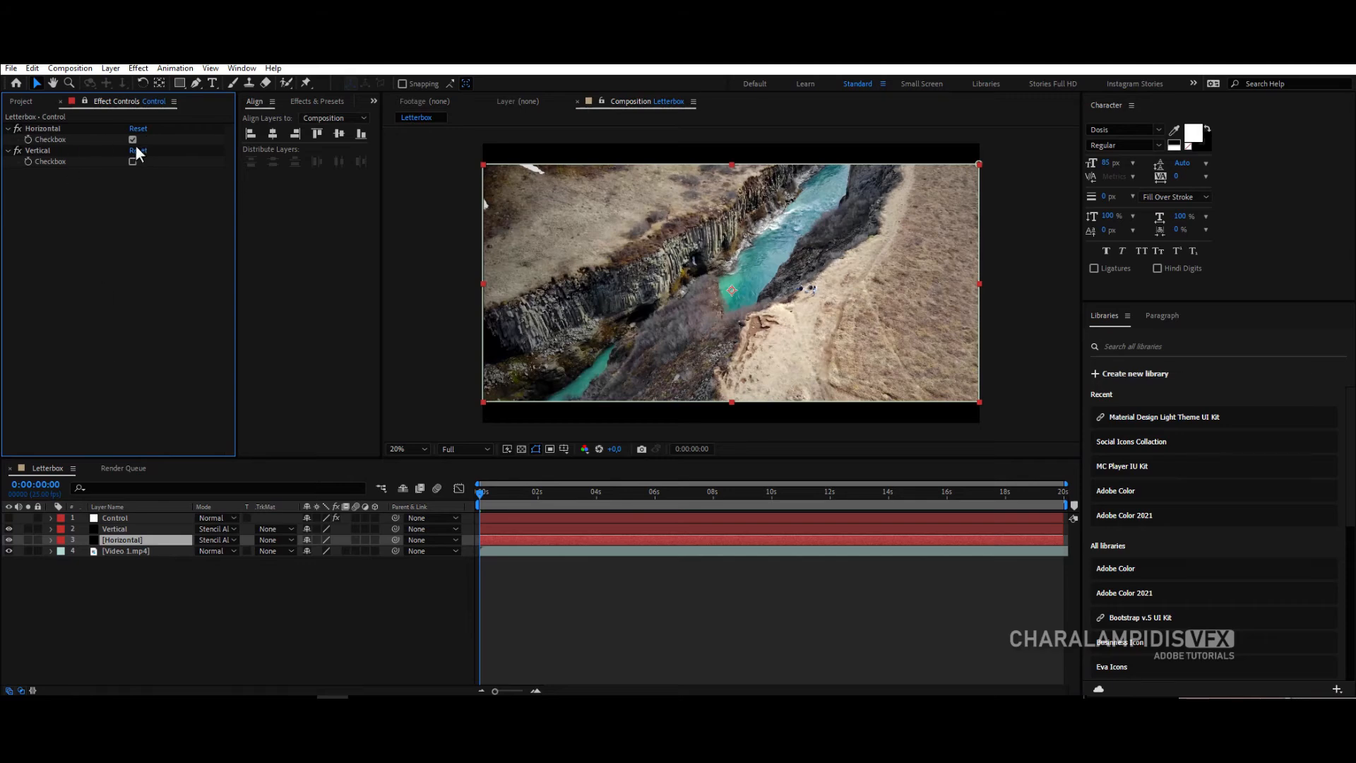
click(131, 161)
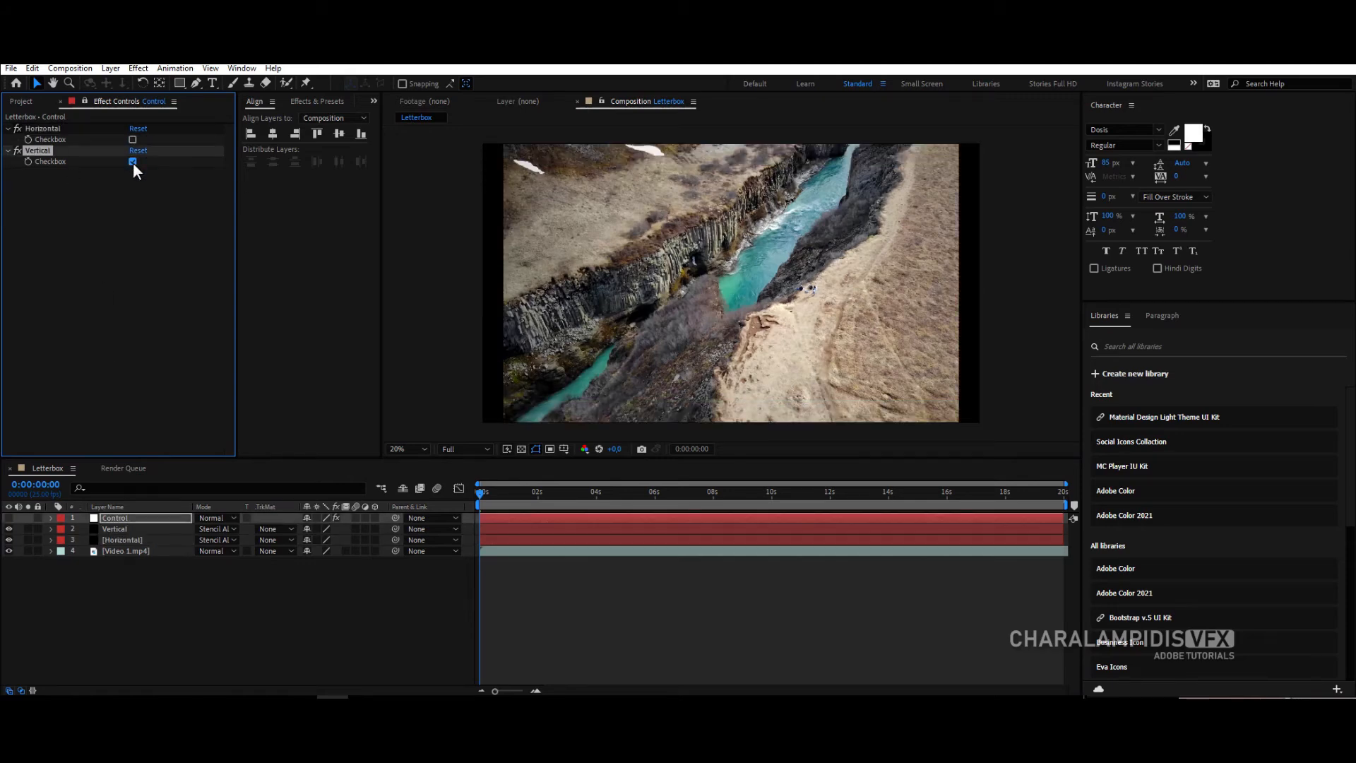
click(132, 161)
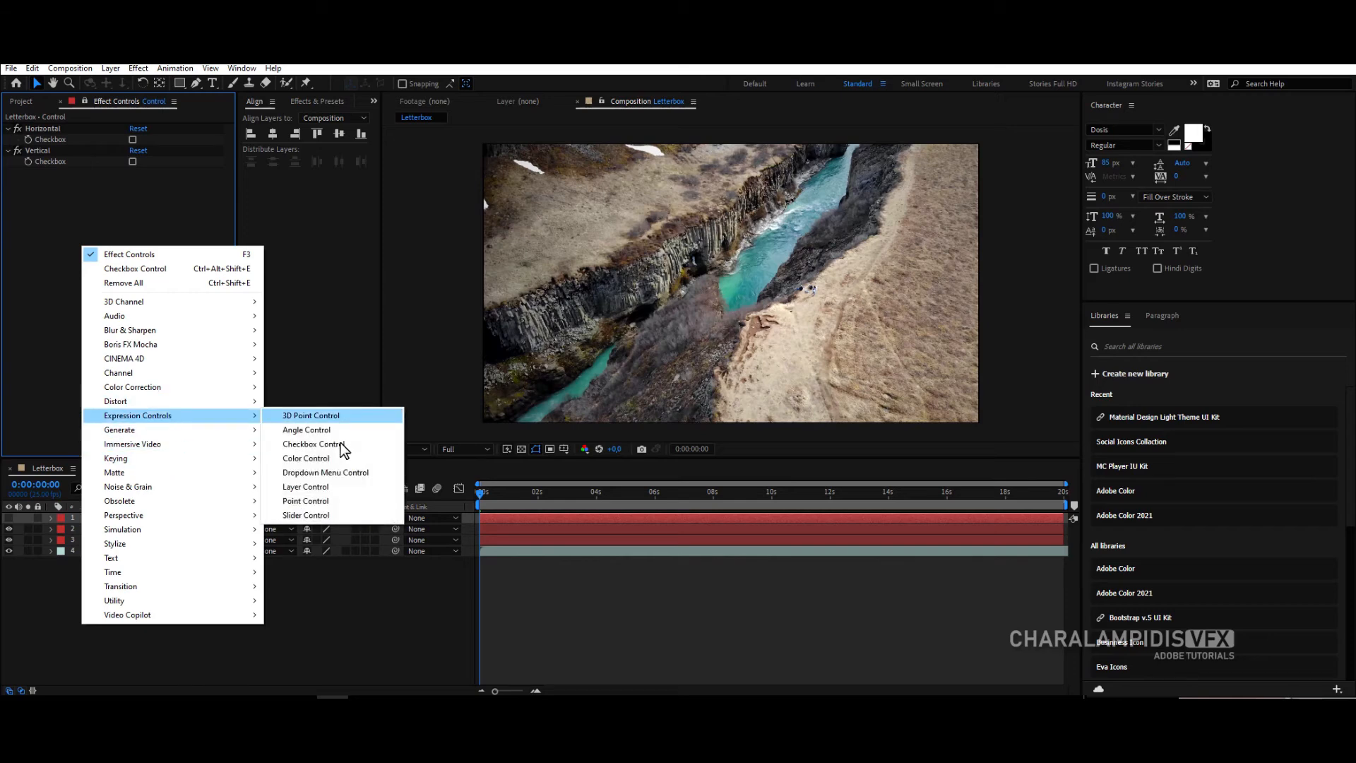
Step: Add height and width slider controls set to 100, naming them Horizontal and Vertical
click(306, 515)
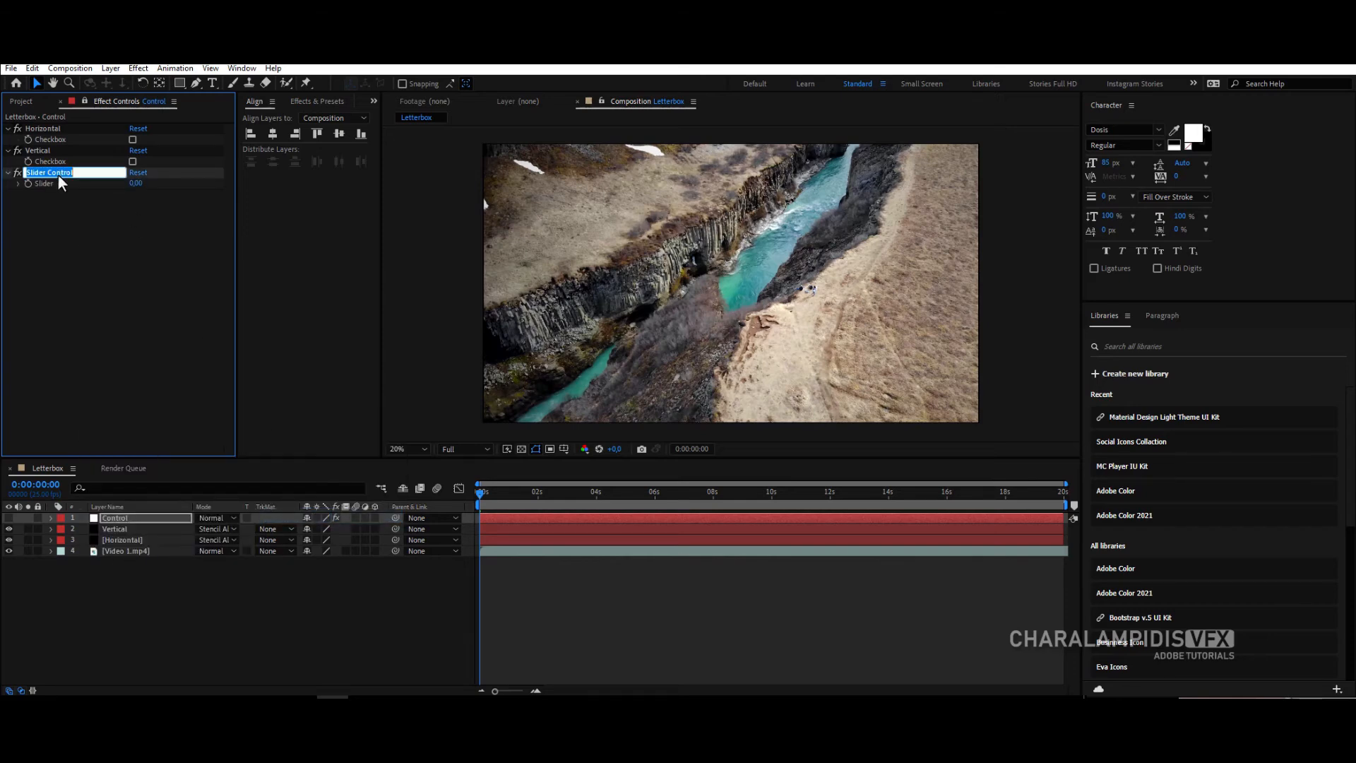
text(Horizintal hight)
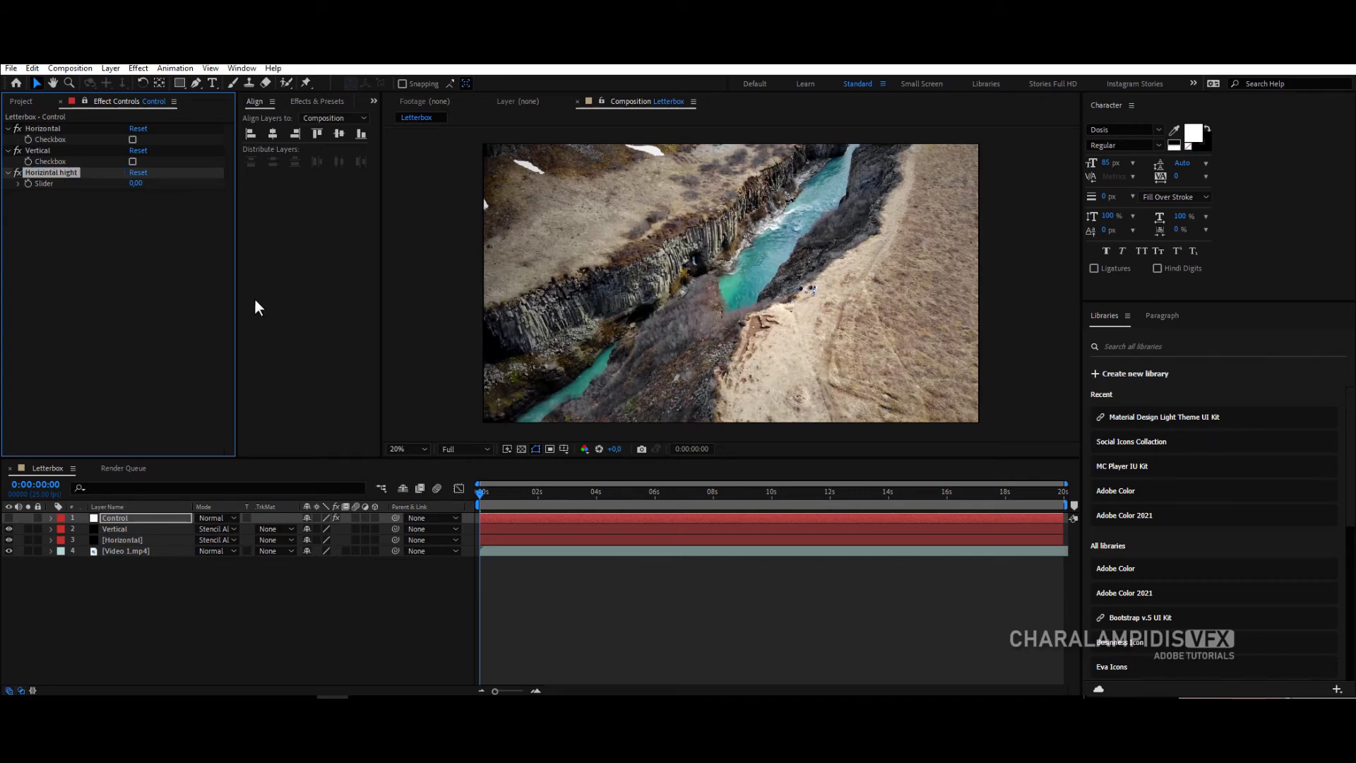
double_click(134, 184)
text(100)
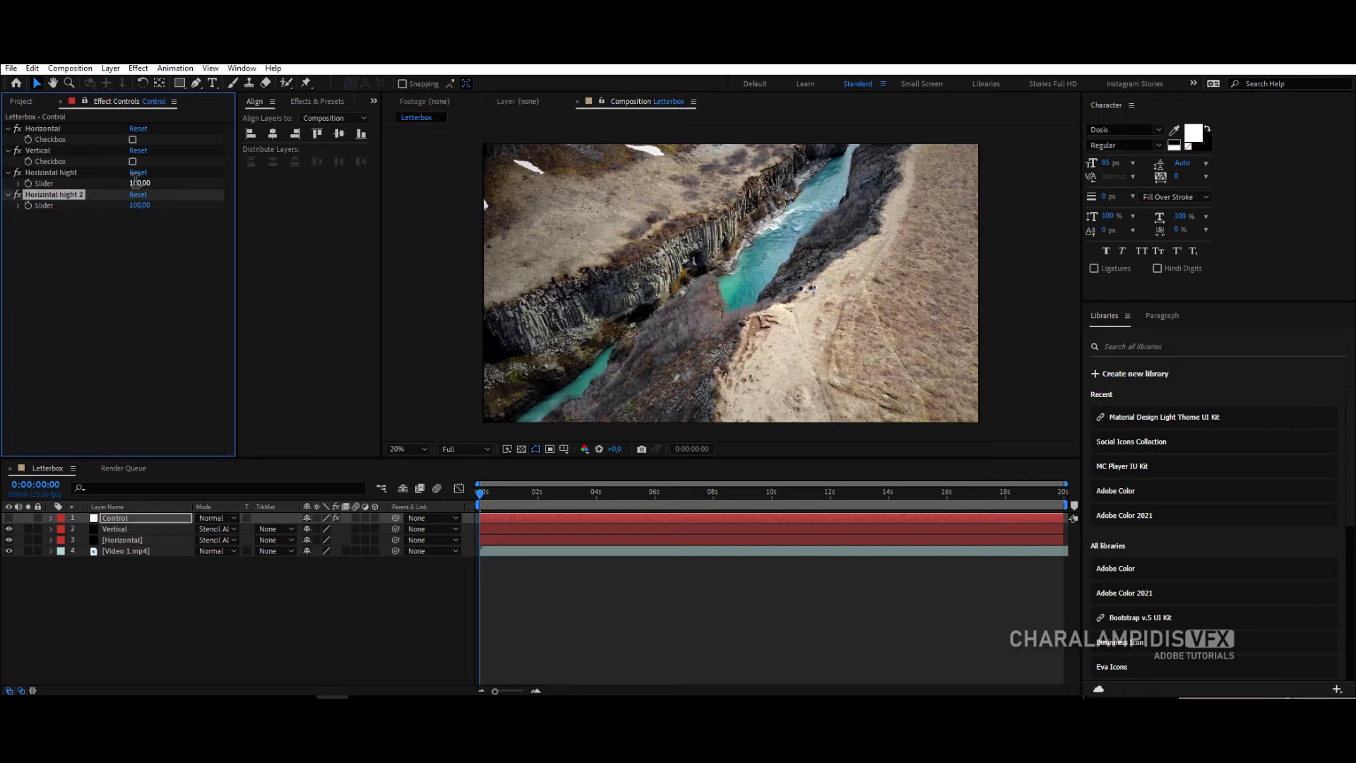
double_click(53, 194)
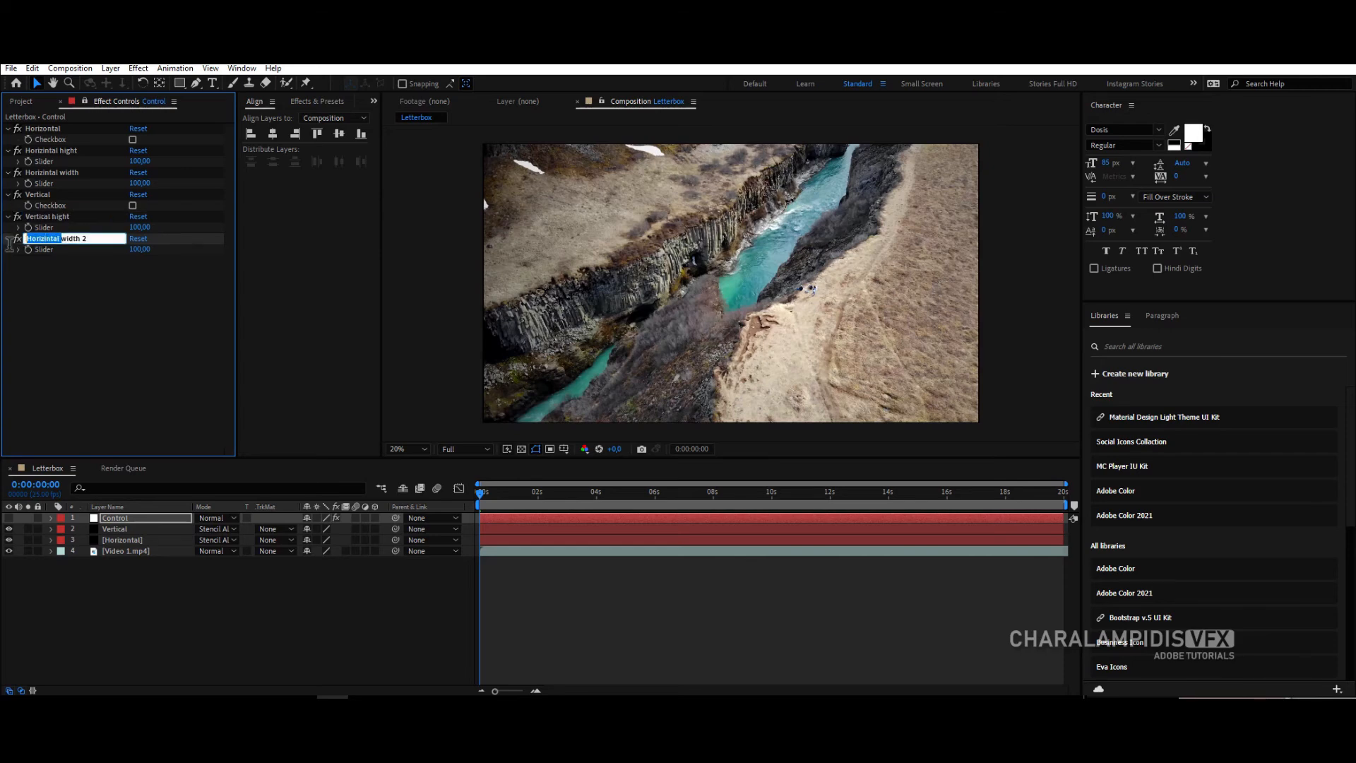
text(Vertical width 2)
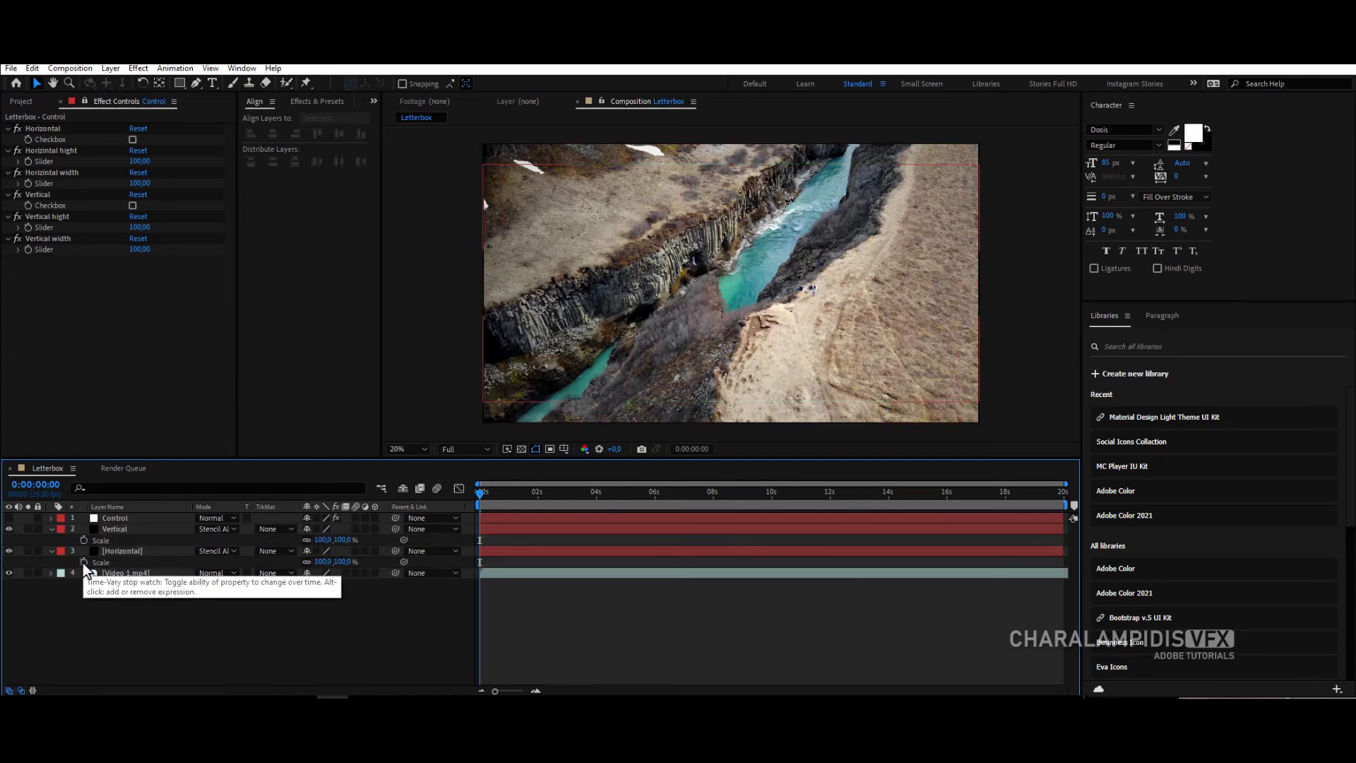
Step: Add a Scale expression on the solid linking to Control's 'Horizintal hight' slider
click(84, 562)
text(y =)
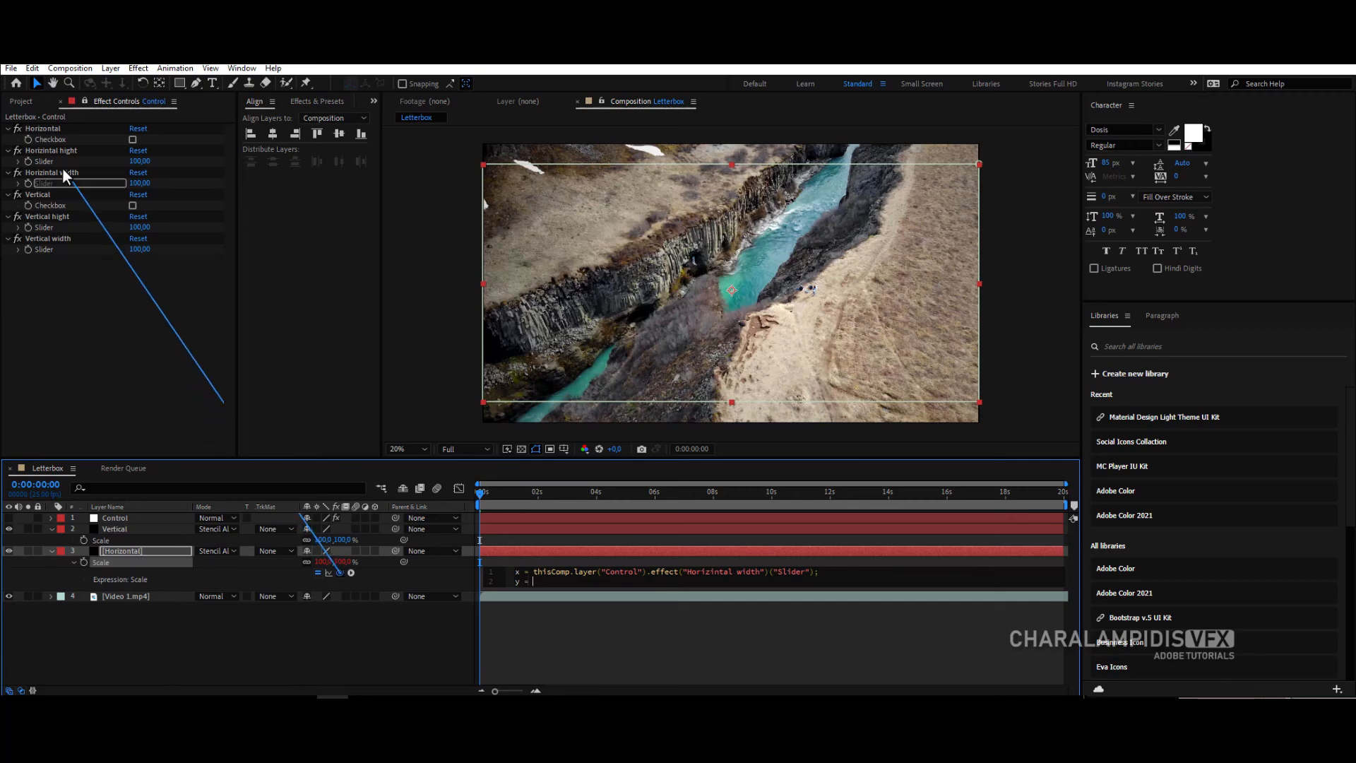
text(thisComp.layer("Control").effect("Horizintal hight")("Slider");)
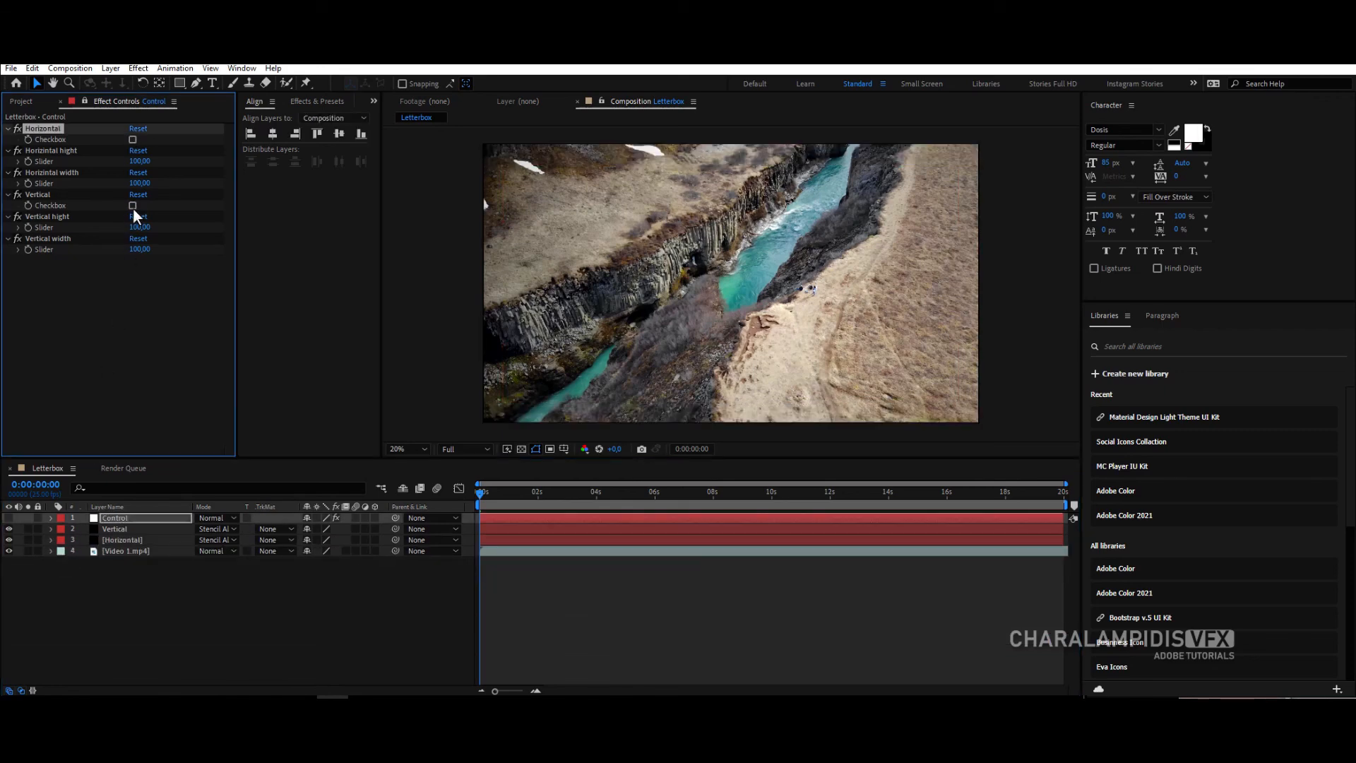
Step: Tick the Horizontal checkbox and preview the top-and-bottom bars over the video
click(133, 206)
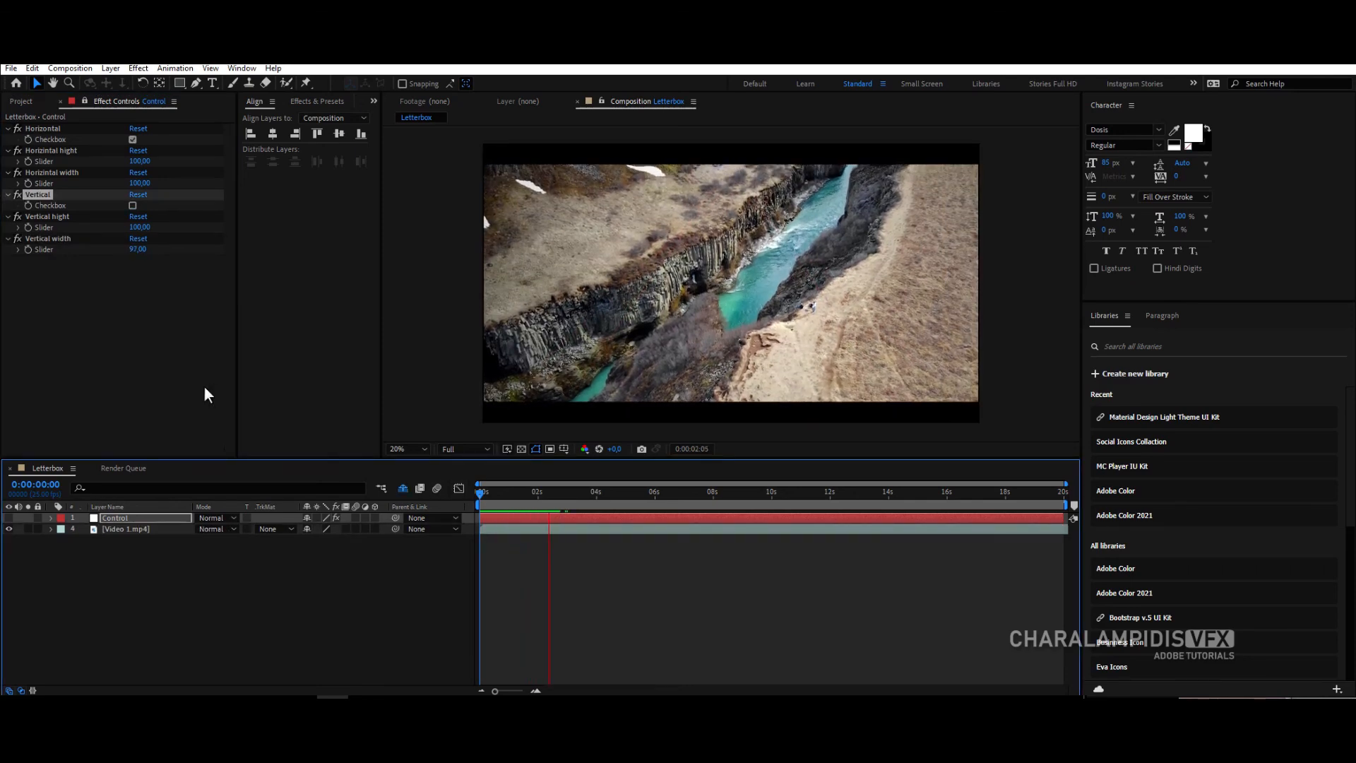
click(609, 519)
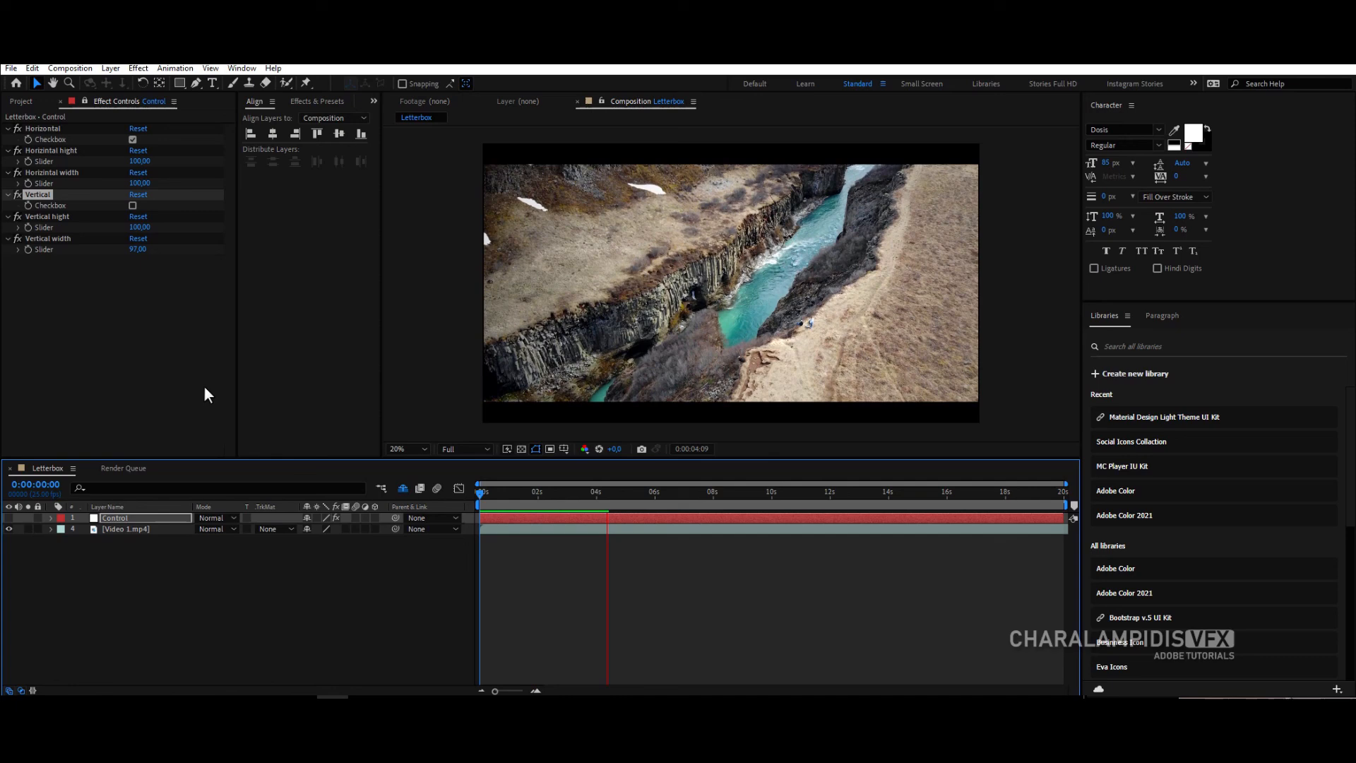